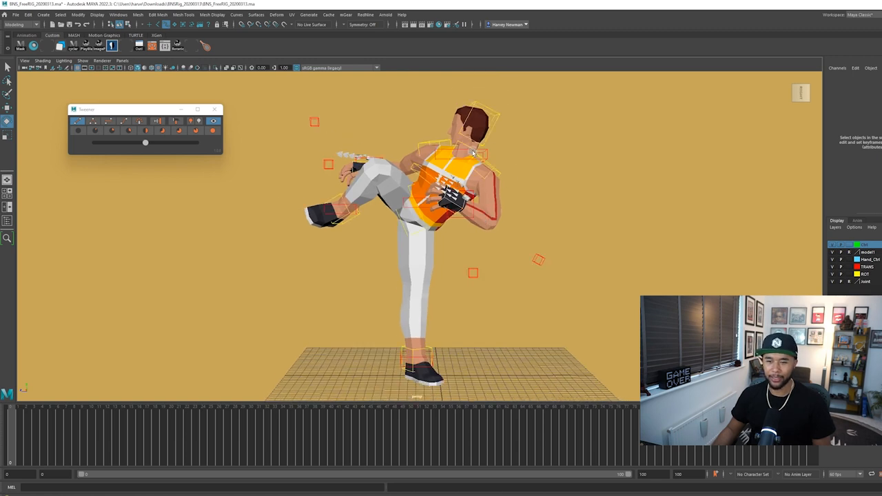
- Select the neck, head and left hand controls, then all the character's controllers
left_click(473, 153)
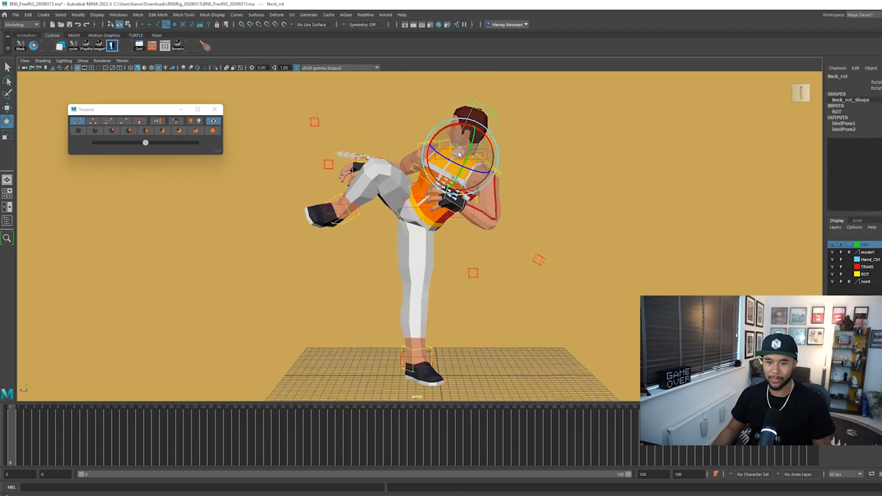
left_click(472, 128)
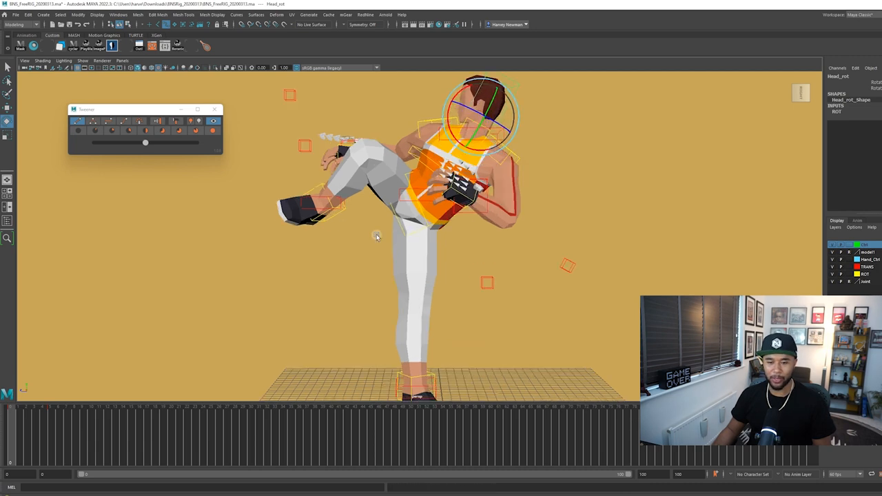
left_click(324, 200)
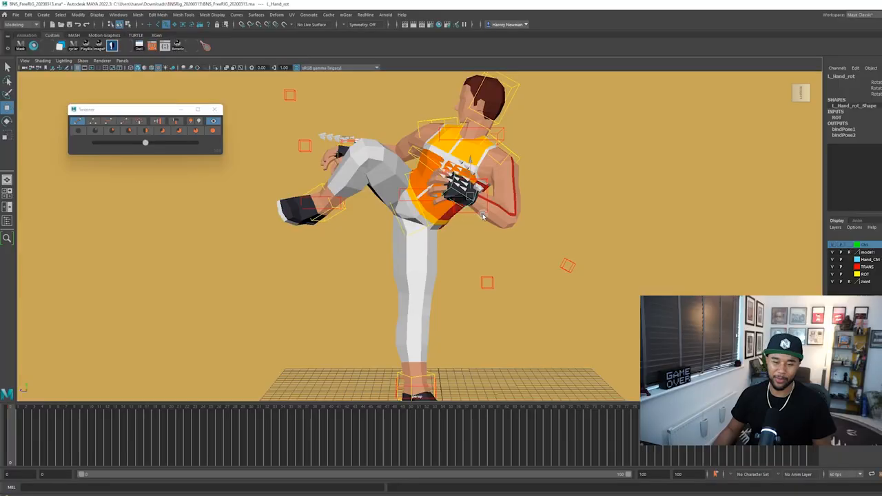
left_click(472, 196)
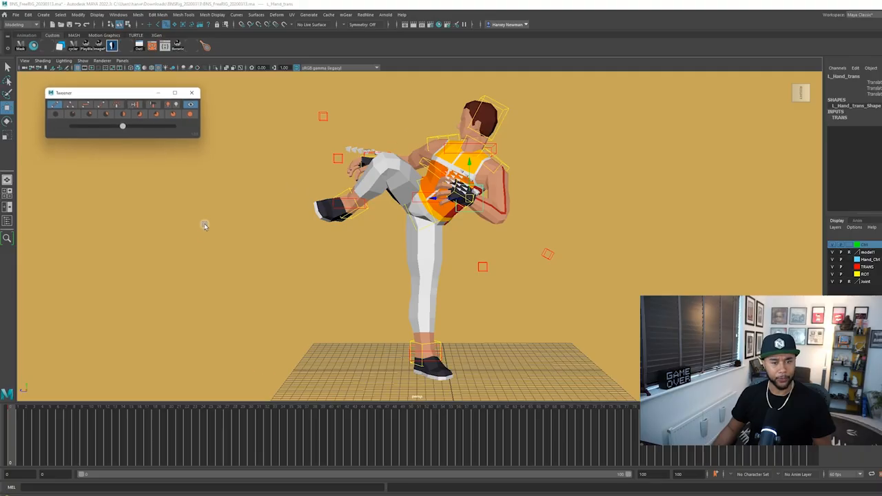
mouse_move(274, 213)
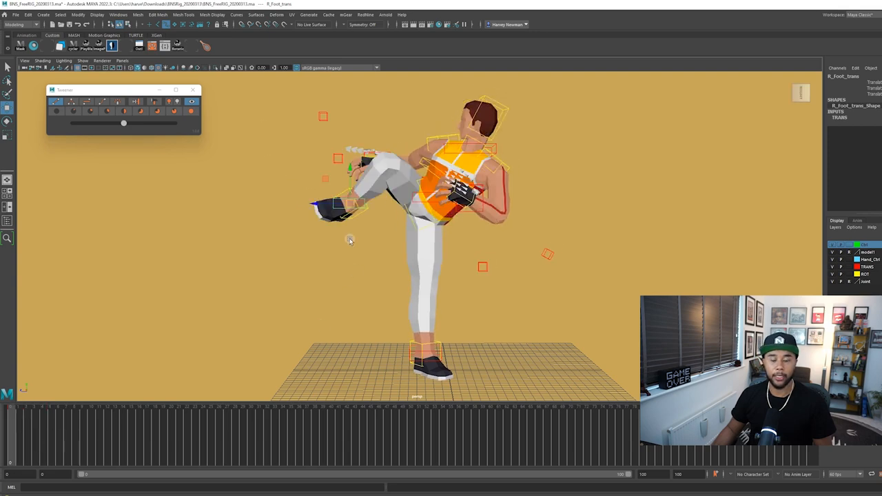
mouse_move(257, 252)
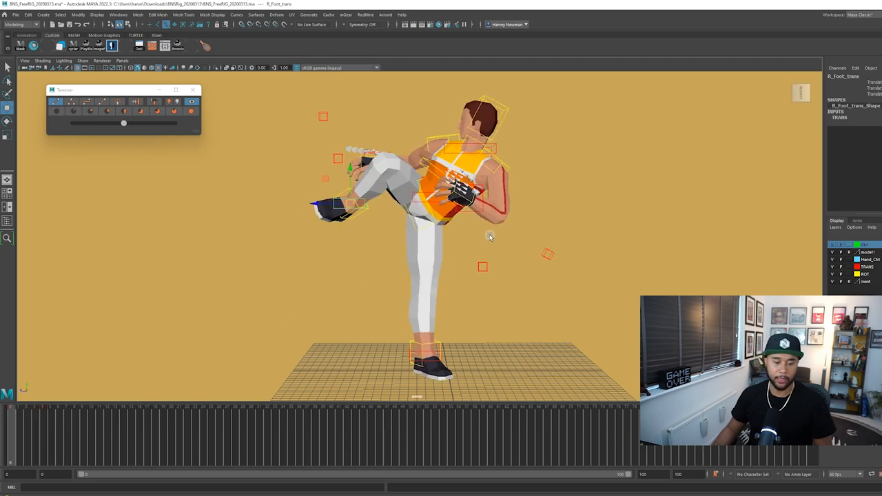
left_click(468, 197)
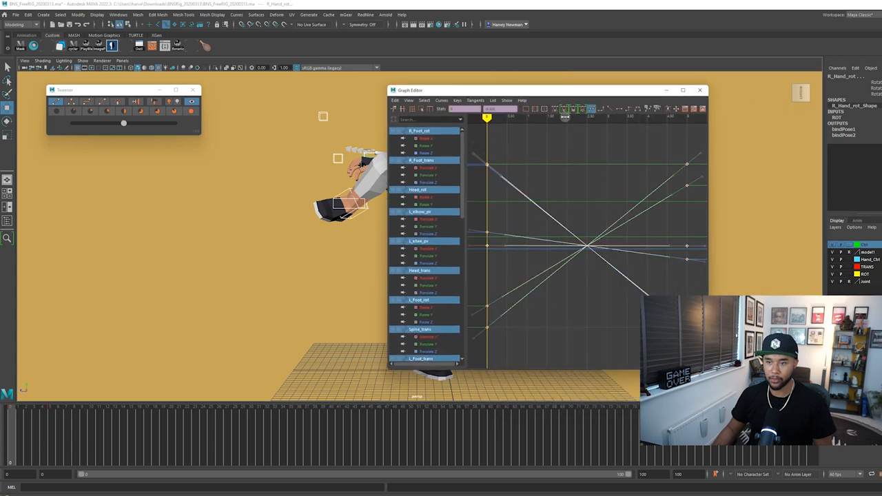
- Select R_Foot_trans and move to an in-between frame of the kick
left_click(628, 109)
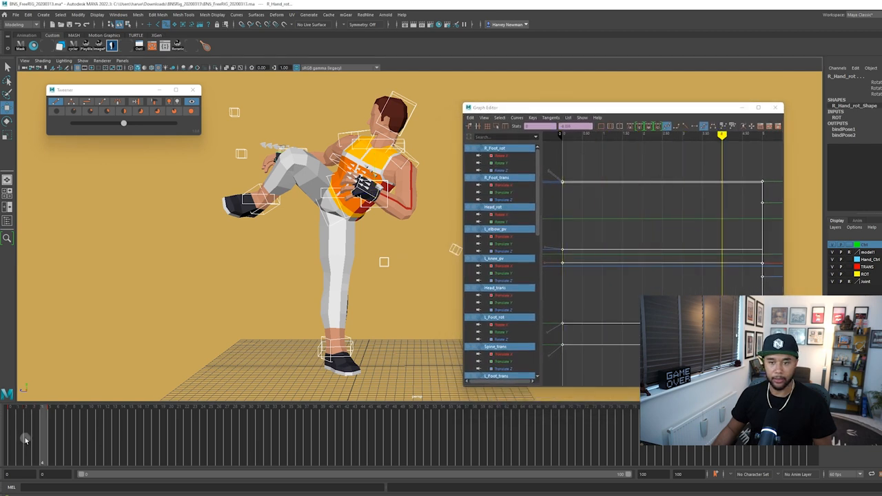
left_click(52, 427)
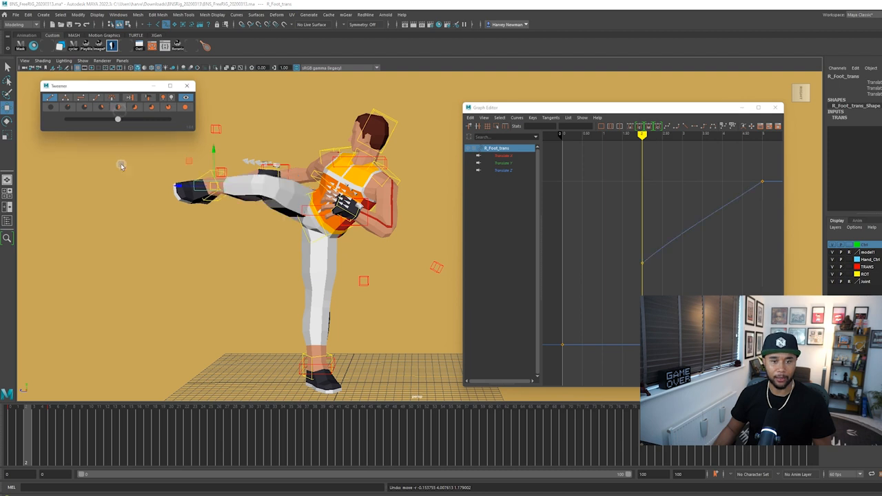
mouse_move(128, 229)
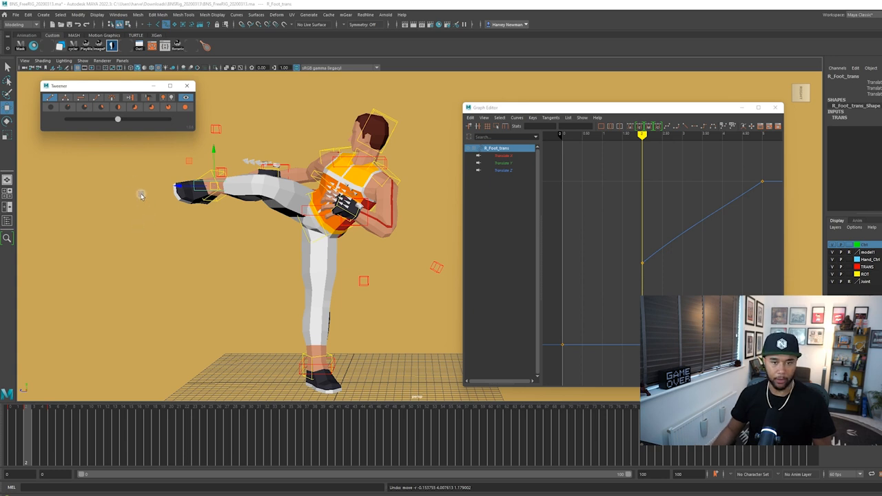
mouse_move(113, 90)
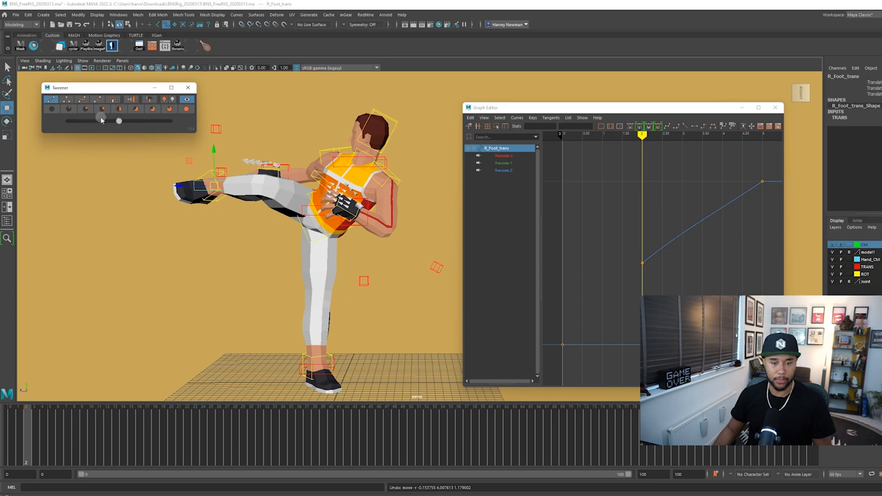
- Blend the R_Foot_trans Tweener key toward the extended kick pose, then fine-tune it
left_click_drag(118, 121, 100, 121)
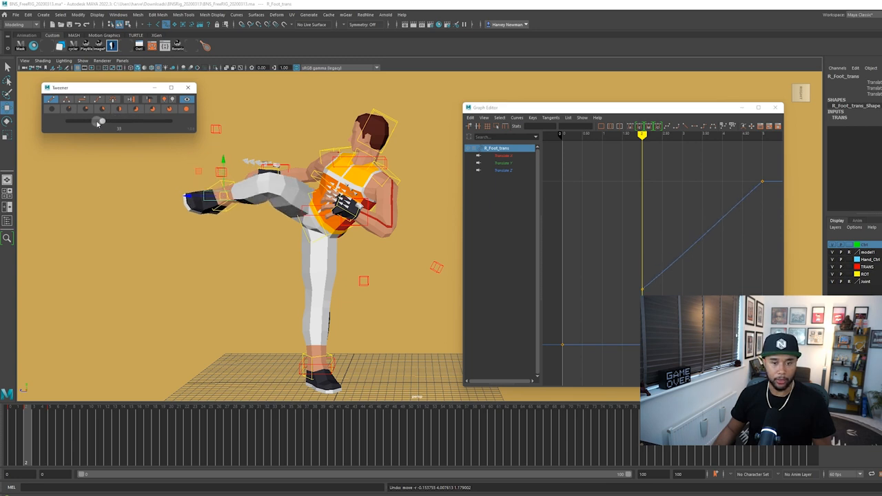
left_click_drag(102, 121, 120, 120)
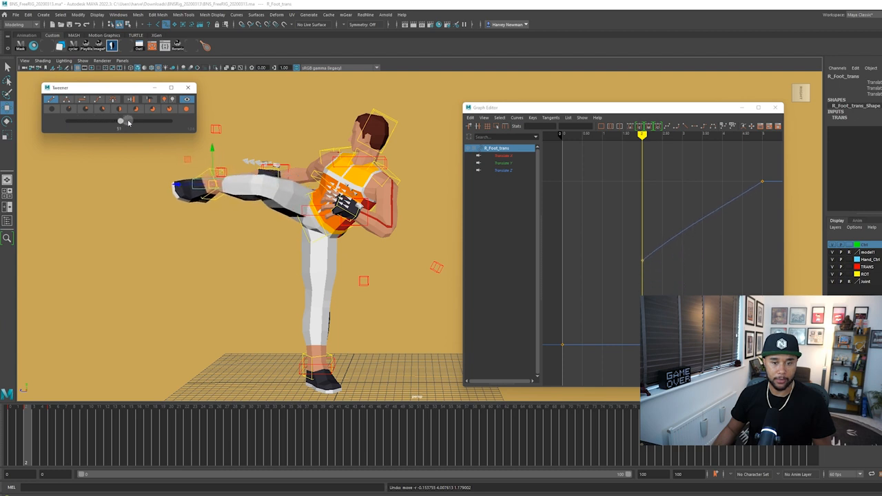
left_click_drag(121, 121, 145, 129)
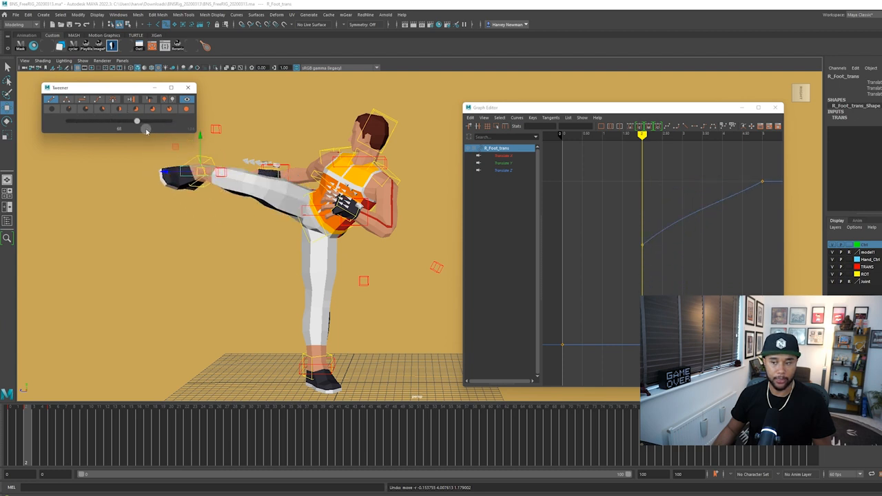
left_click_drag(620, 108, 548, 71)
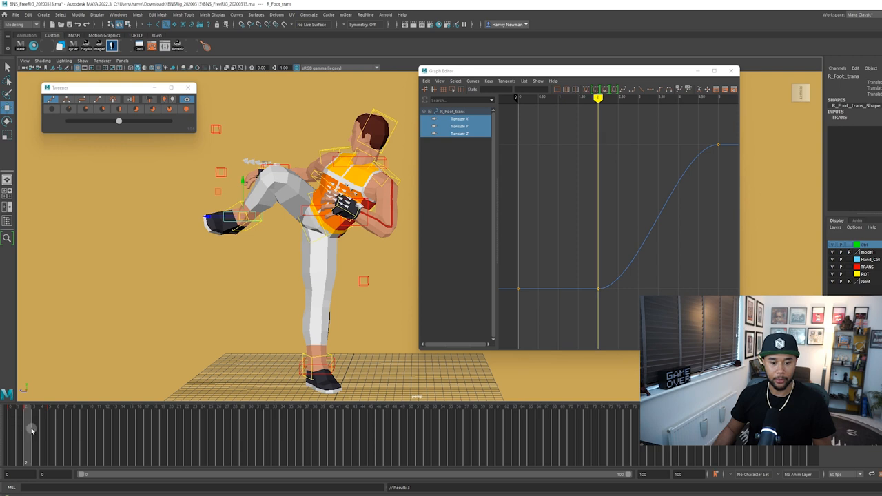
- Drag the Tweener slider back and forth to key the foot partway into the kick
left_click_drag(119, 121, 107, 121)
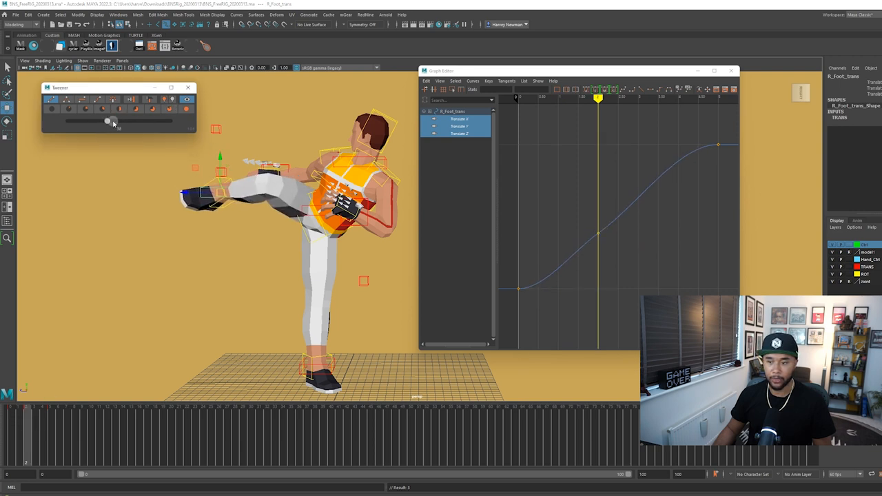
left_click_drag(107, 122, 68, 129)
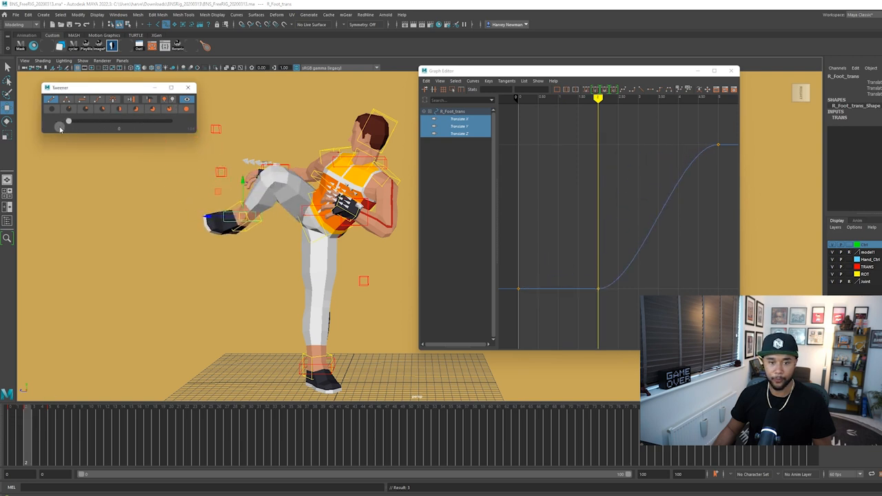
left_click_drag(68, 122, 119, 122)
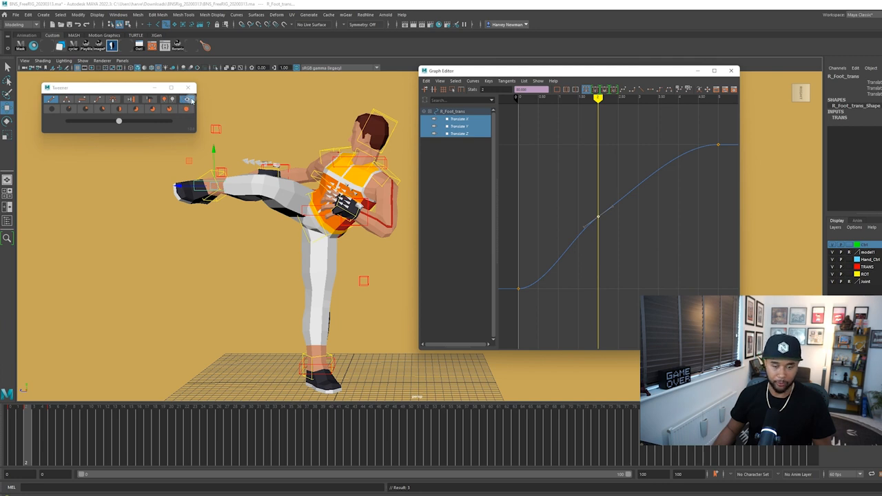
left_click(187, 99)
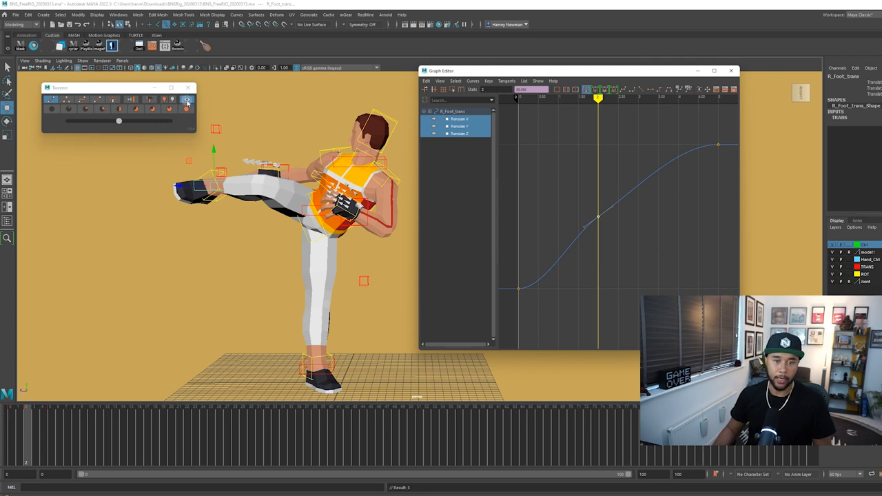
left_click_drag(118, 121, 88, 120)
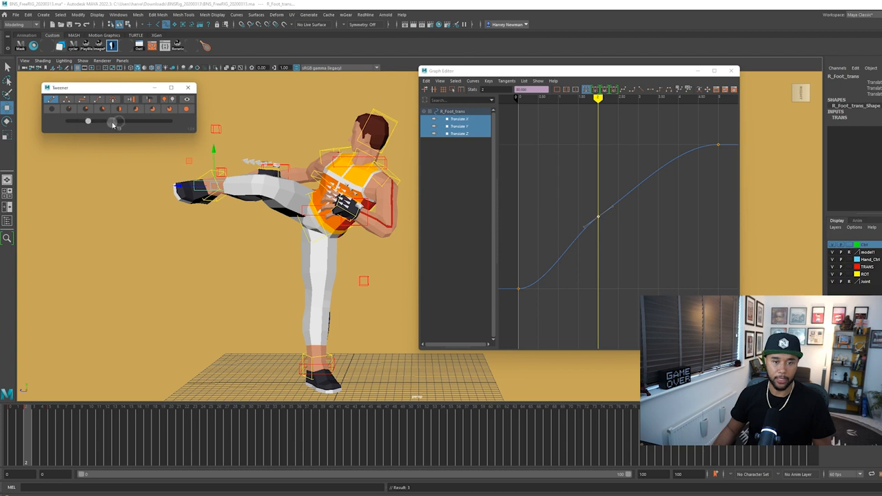
left_click_drag(87, 120, 118, 121)
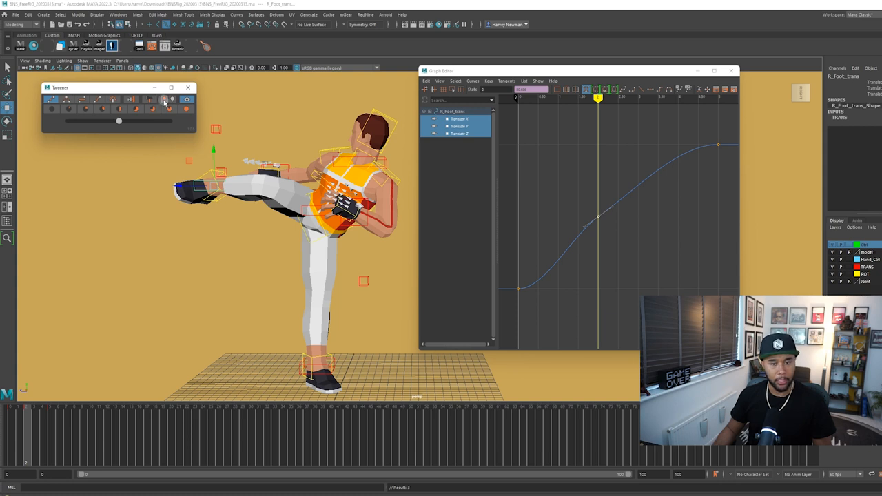
mouse_move(165, 99)
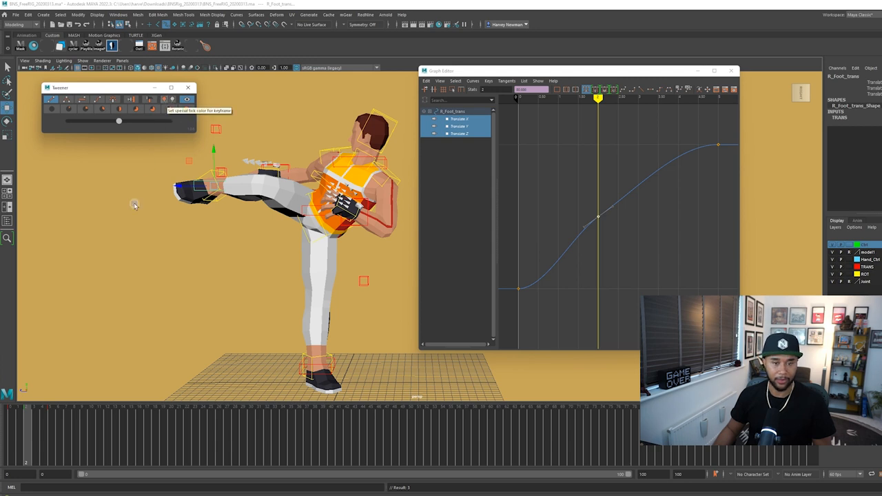
left_click(33, 419)
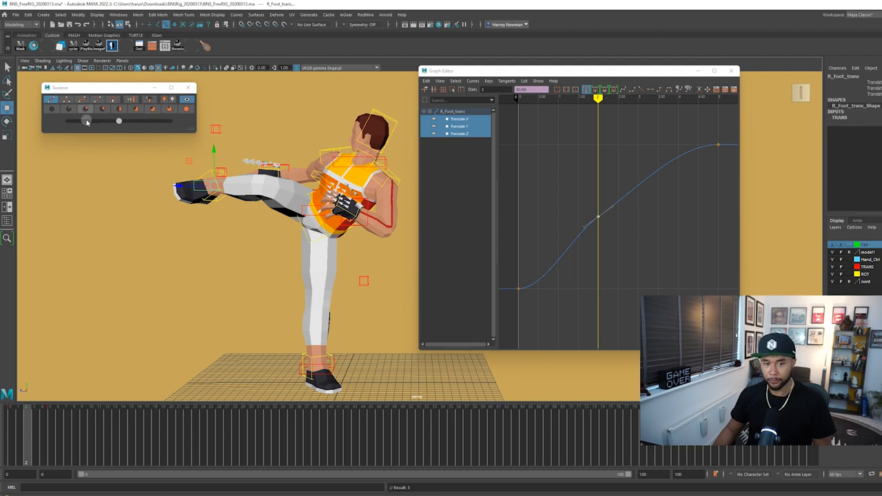
mouse_move(102, 146)
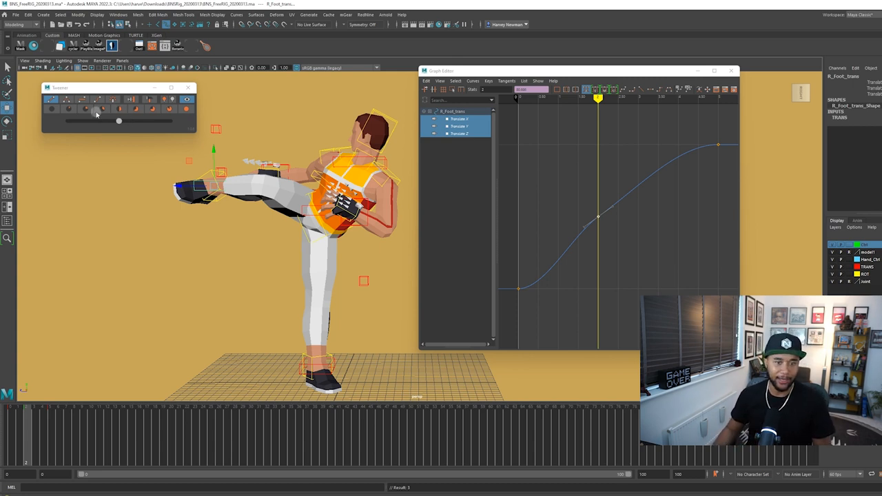
mouse_move(97, 103)
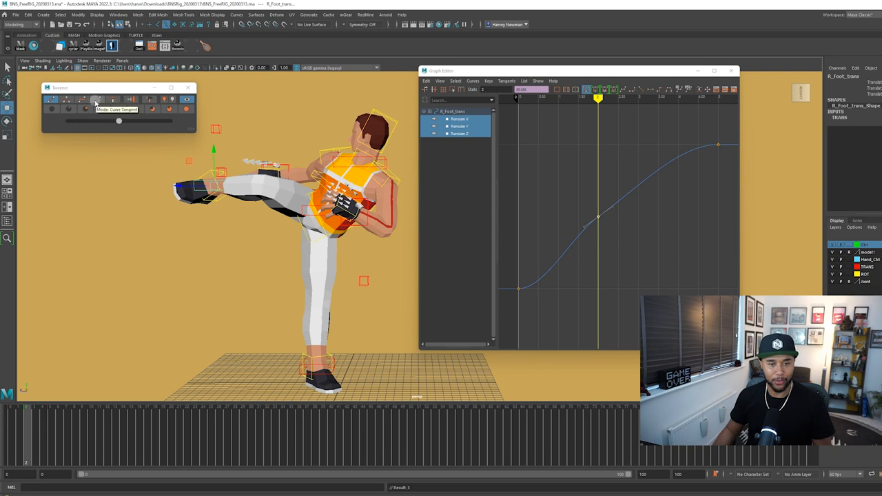
mouse_move(102, 181)
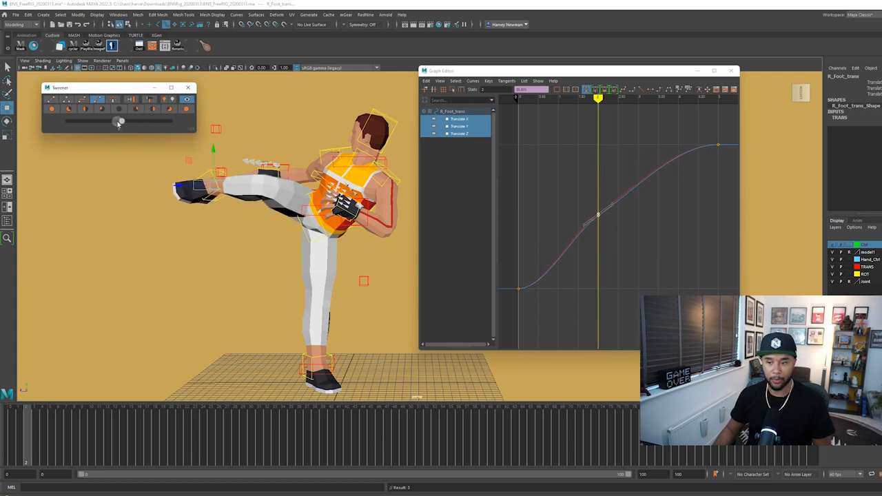
- Slide the Curve Tangent Tweener to settle the foot key closer to the earlier pose
left_click_drag(119, 121, 109, 121)
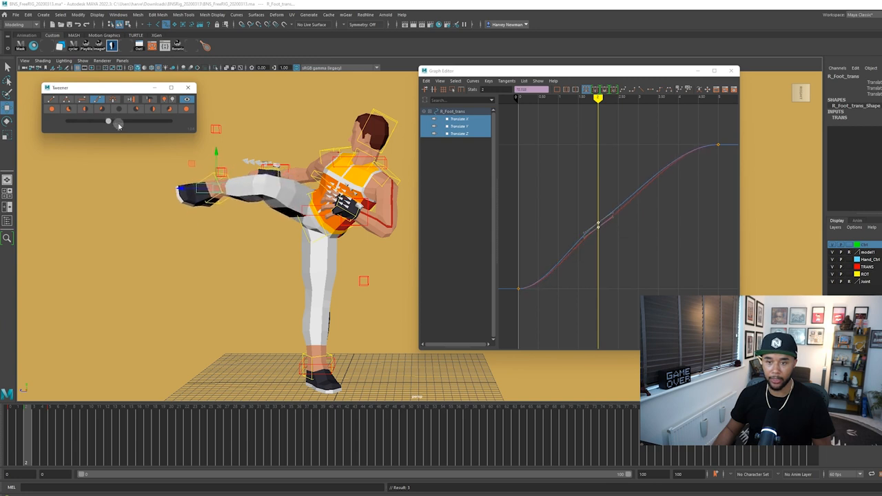
left_click_drag(108, 122, 119, 122)
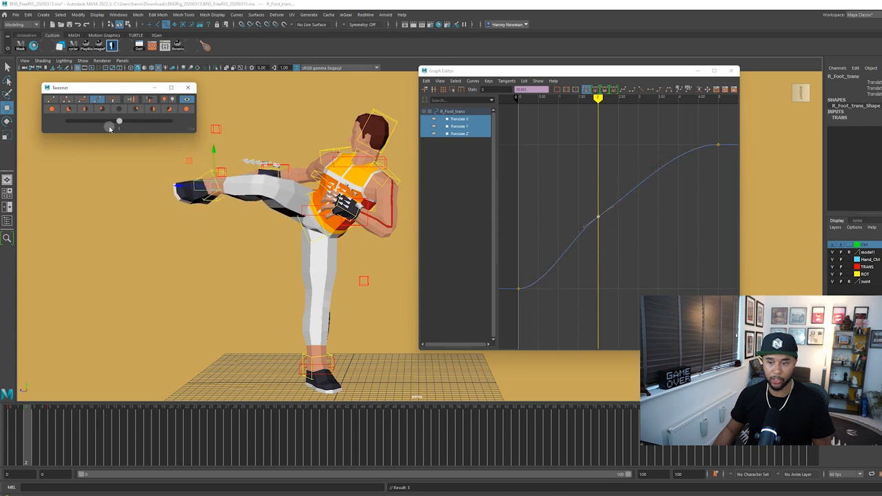
left_click_drag(119, 121, 131, 129)
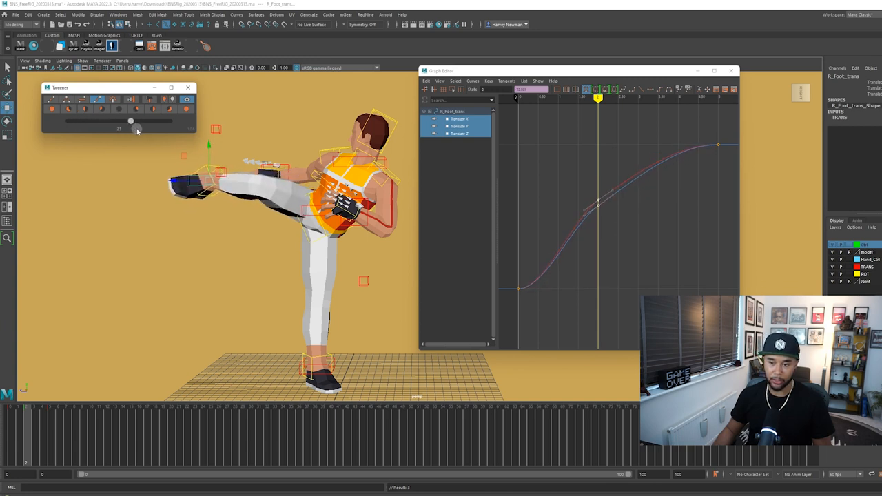
left_click_drag(131, 121, 92, 120)
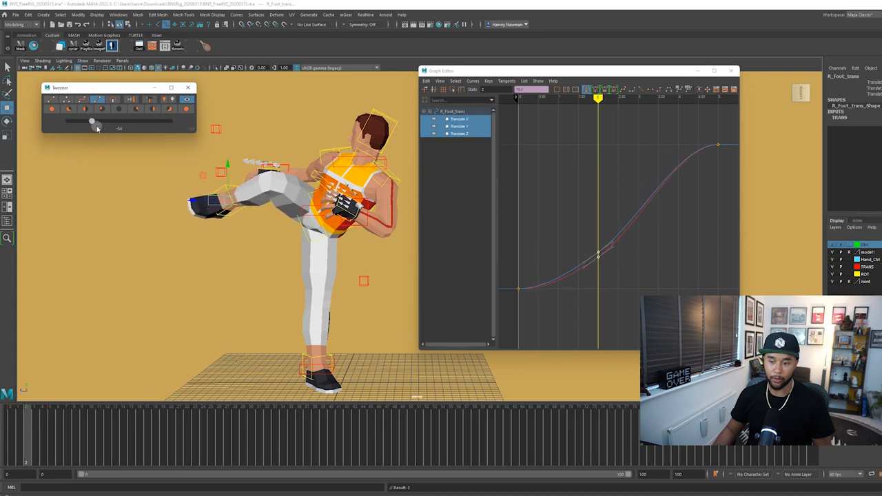
left_click_drag(93, 121, 105, 122)
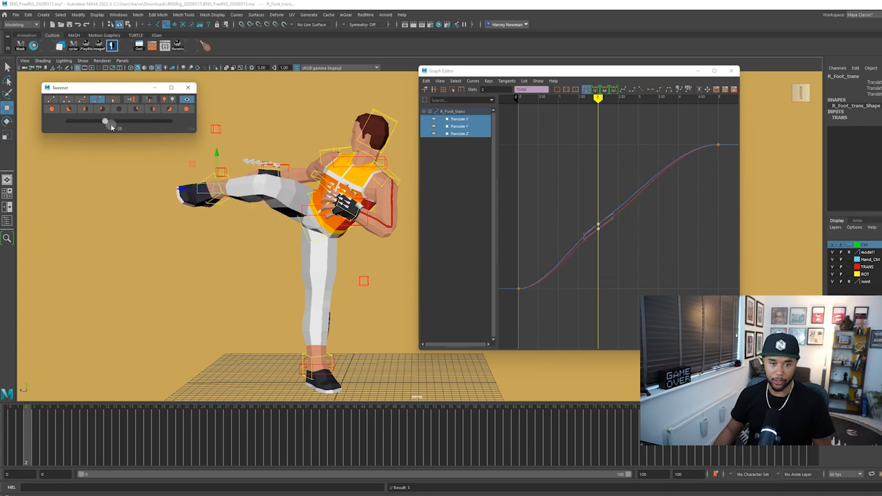
left_click_drag(105, 121, 119, 121)
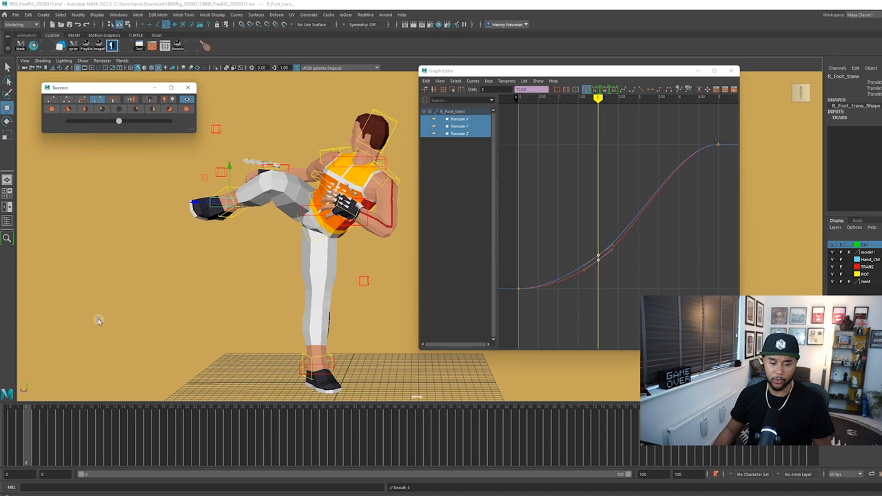